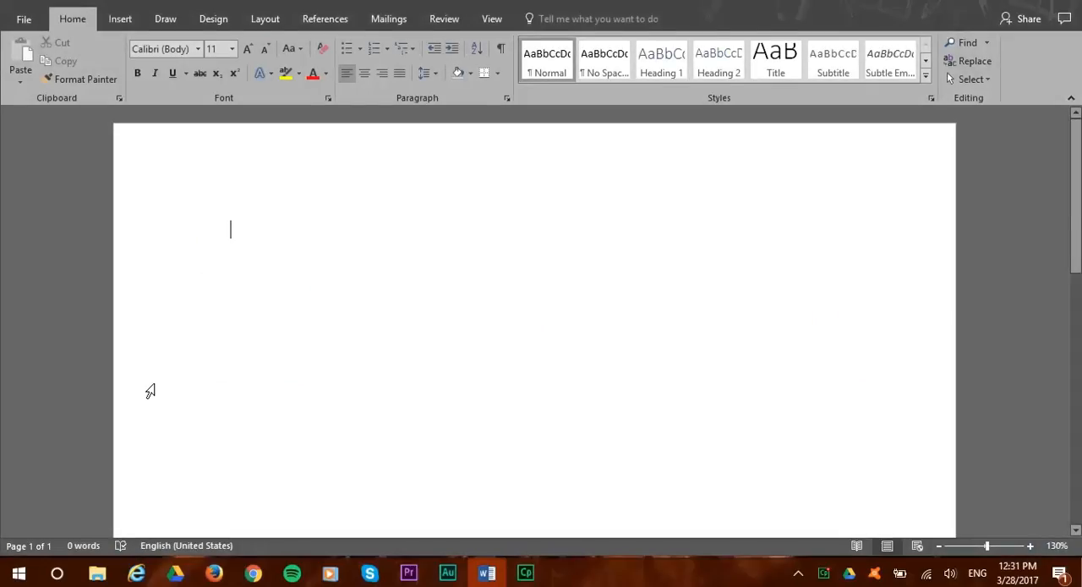
# Insert a 9-column by 8-row table from the Insert tab's table grid.
pyautogui.click(120, 18)
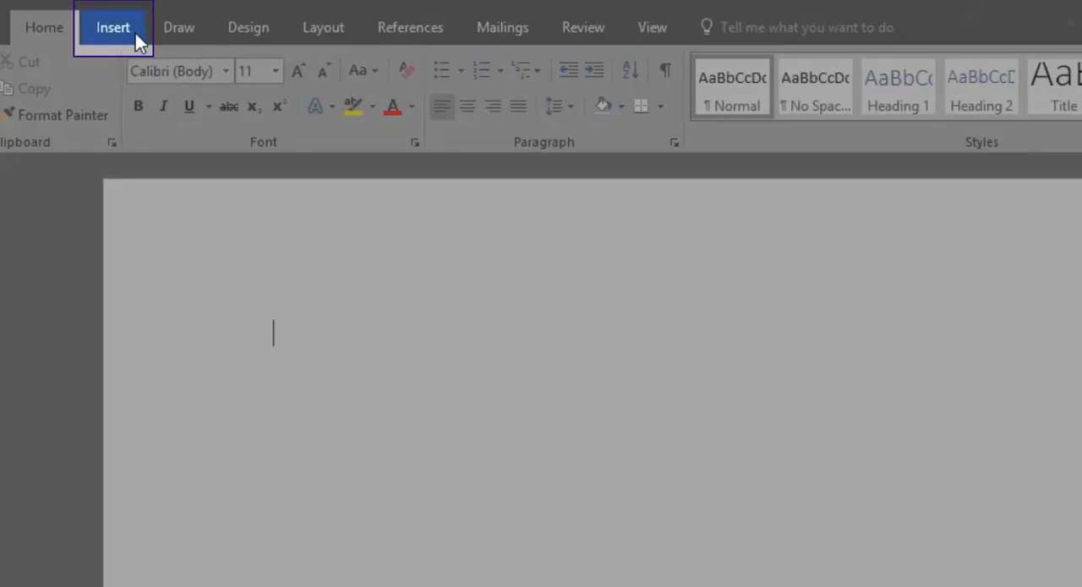
pyautogui.click(112, 27)
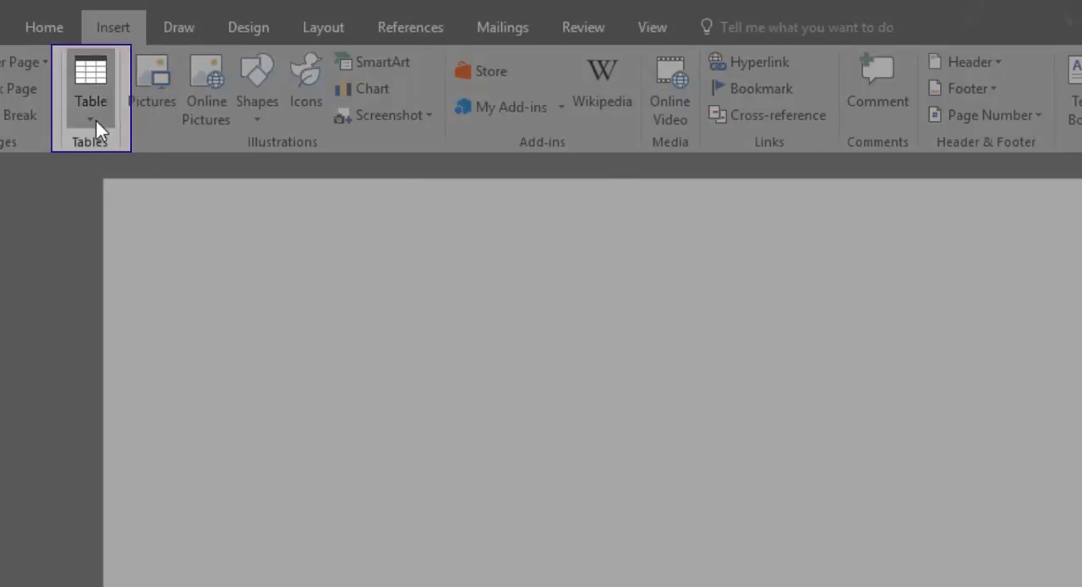
pyautogui.click(92, 101)
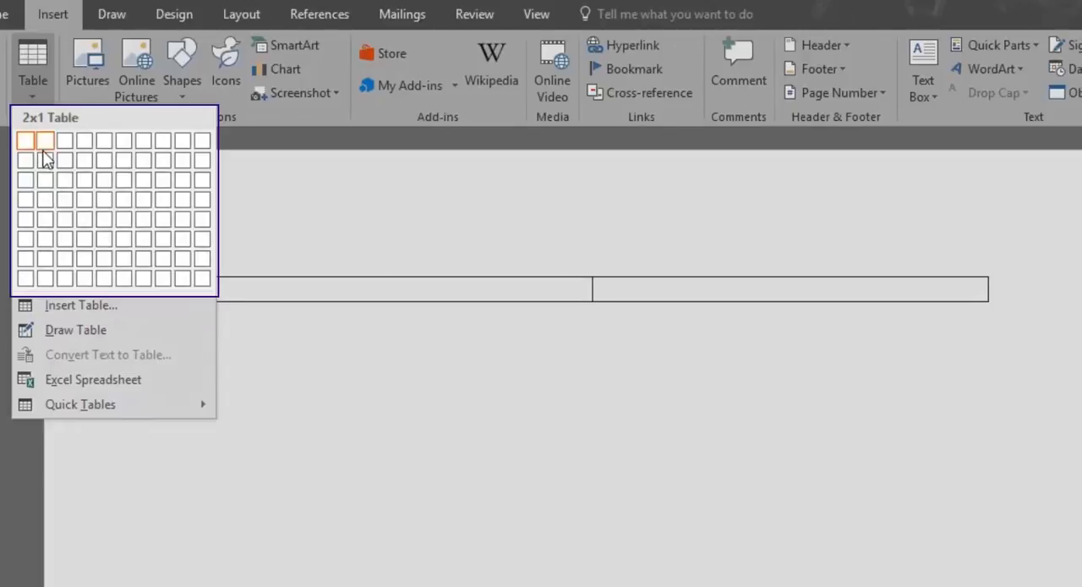
pyautogui.moveTo(84, 210)
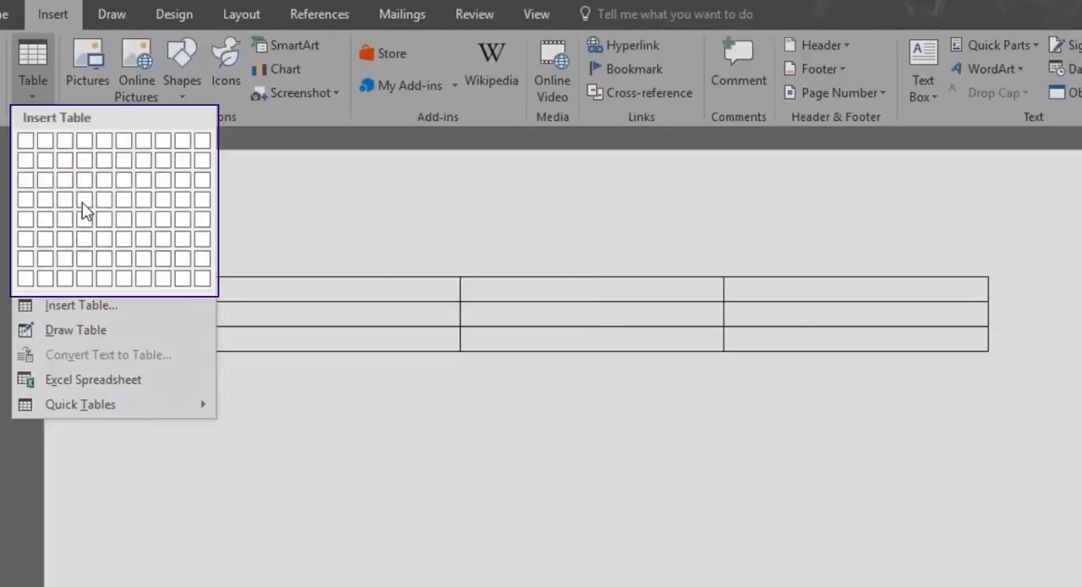
pyautogui.moveTo(115, 273)
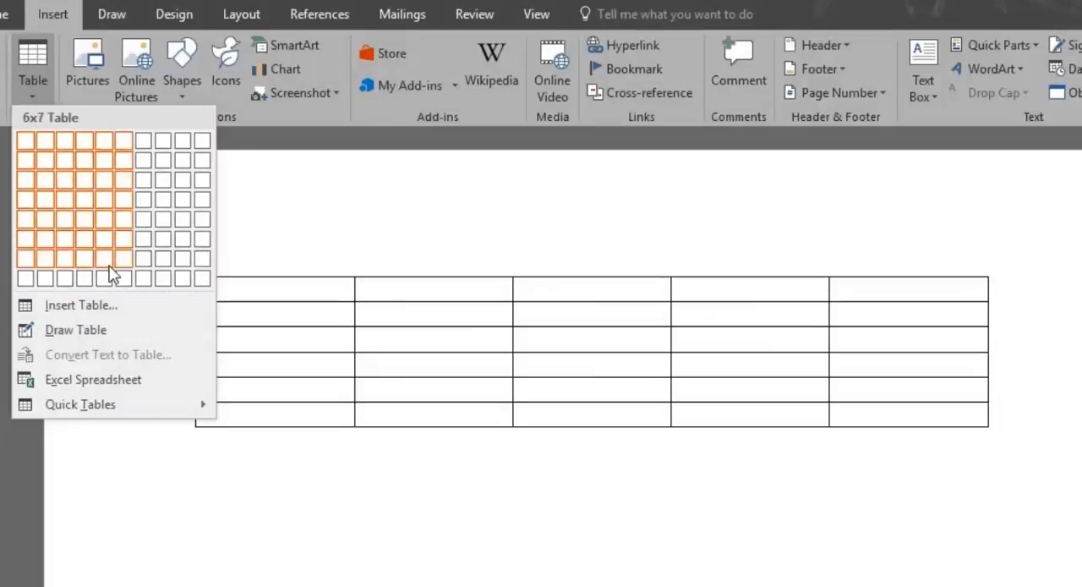
pyautogui.moveTo(64, 279)
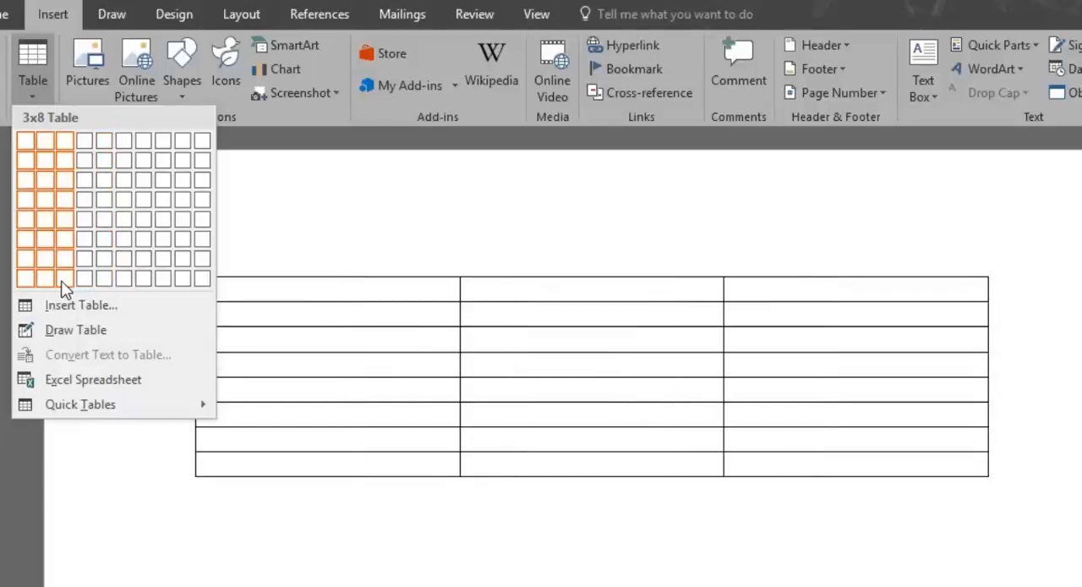
pyautogui.moveTo(132, 279)
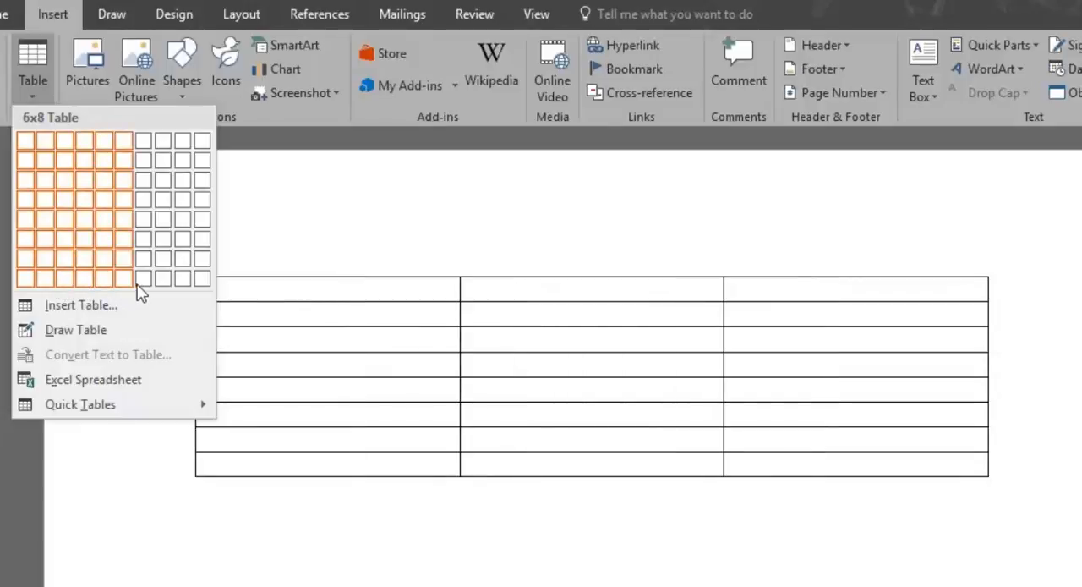
pyautogui.moveTo(178, 284)
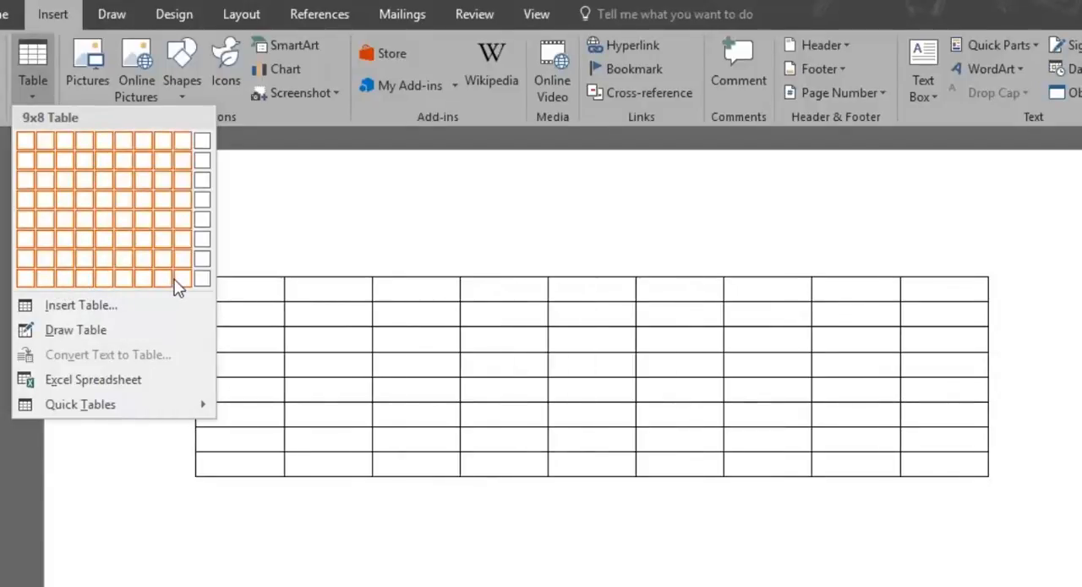
pyautogui.click(178, 281)
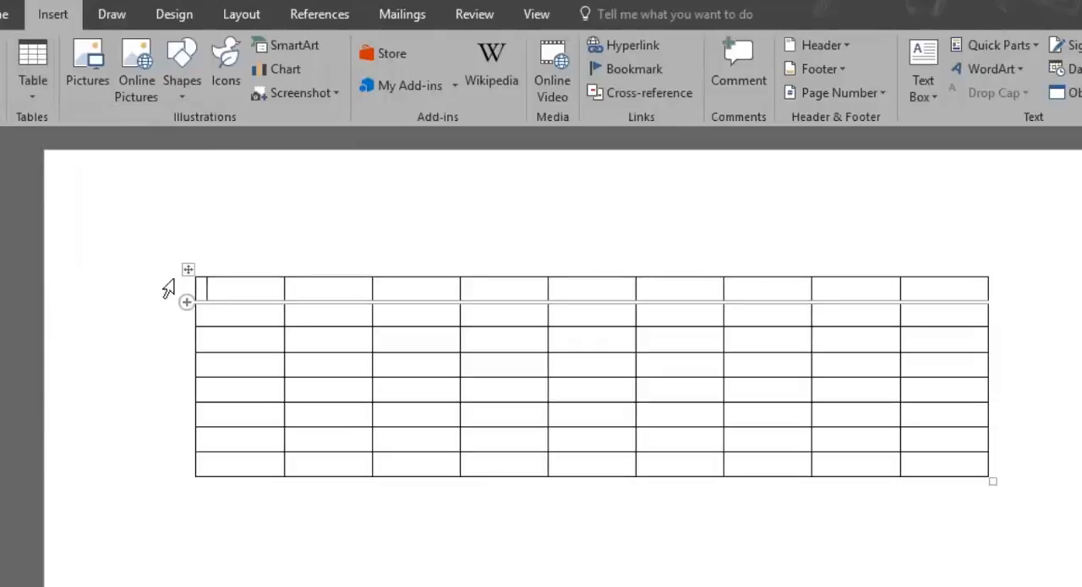
# Insert a 4-column by 3-row table through the Insert Table dialog.
pyautogui.click(34, 71)
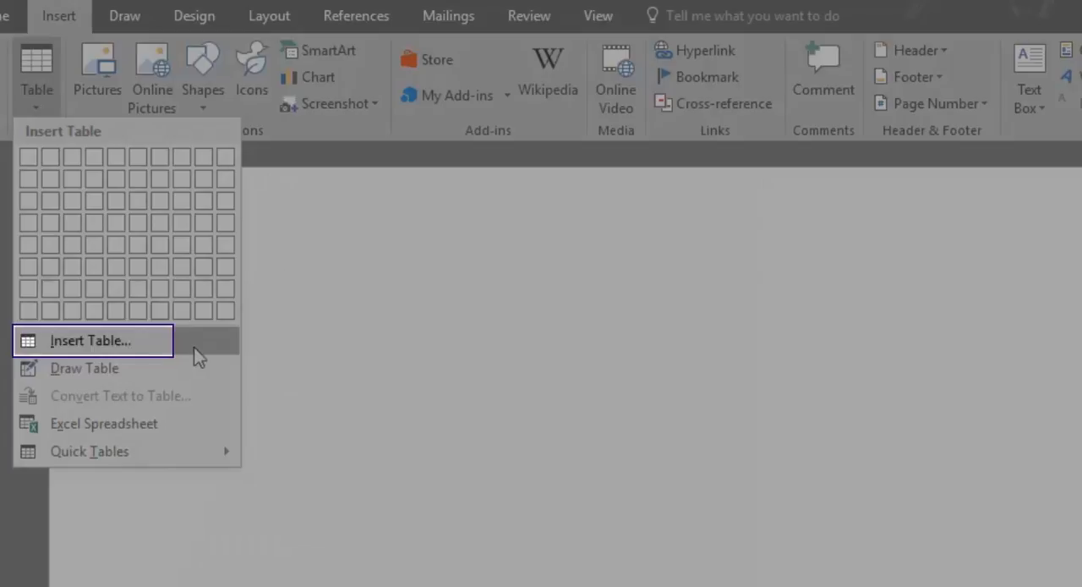
pyautogui.click(90, 341)
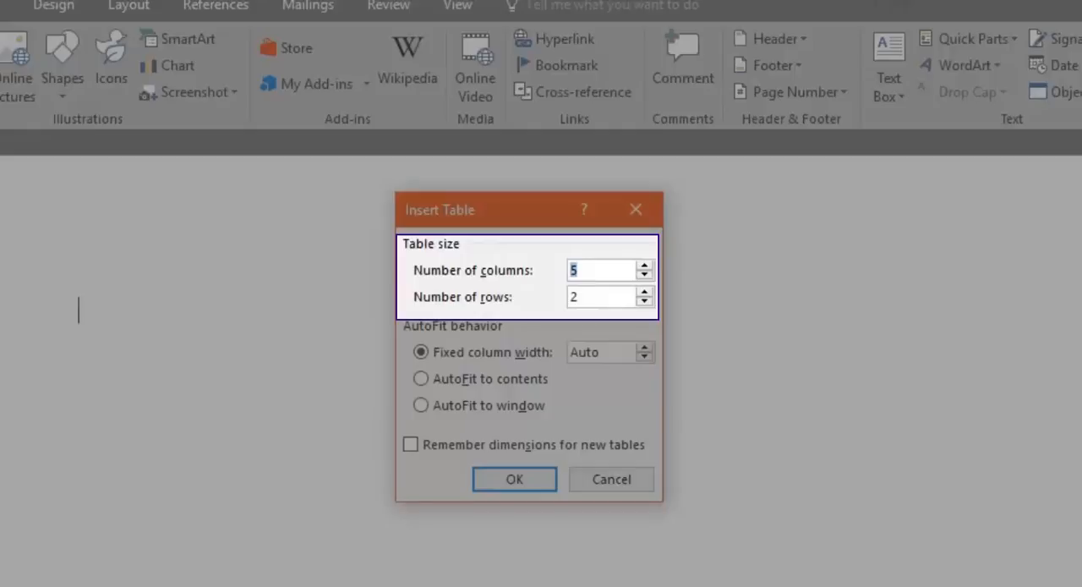
pyautogui.click(642, 274)
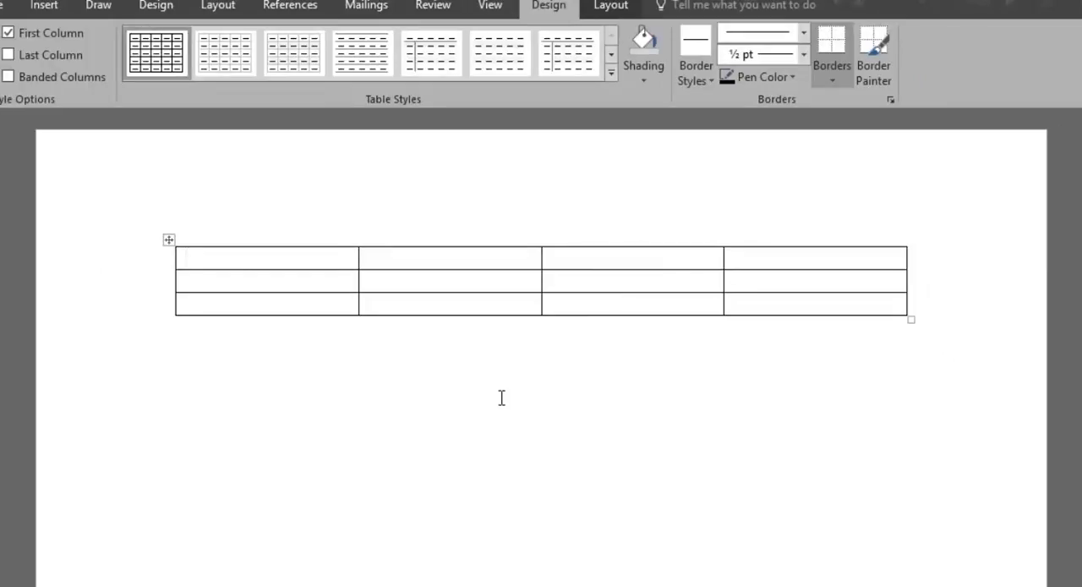
# Undo the 4x3 table insertion with Ctrl+Z so the page is blank again.
pyautogui.press('ctrl')
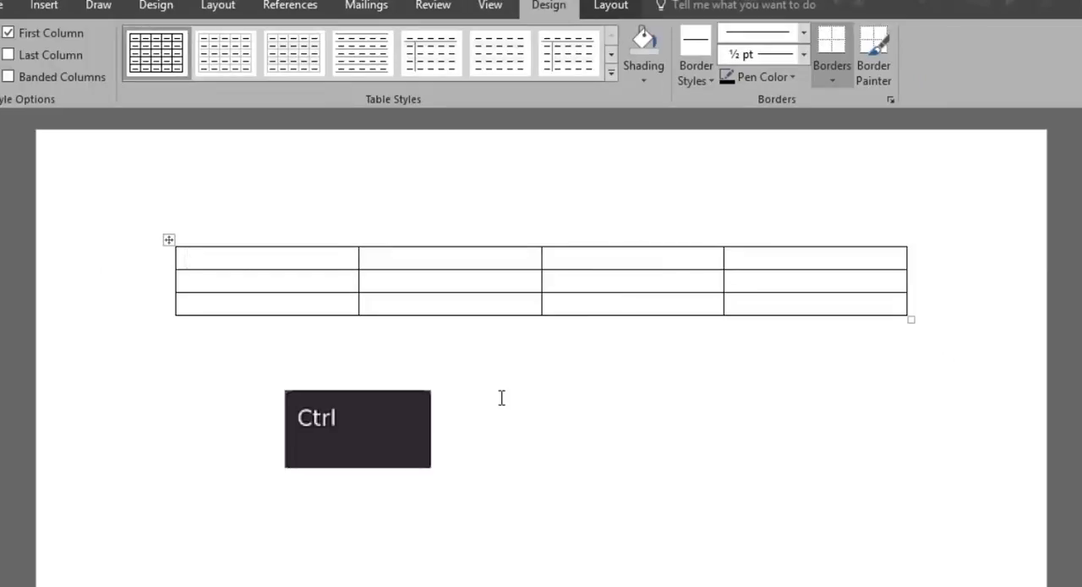
pyautogui.press('ctrl')
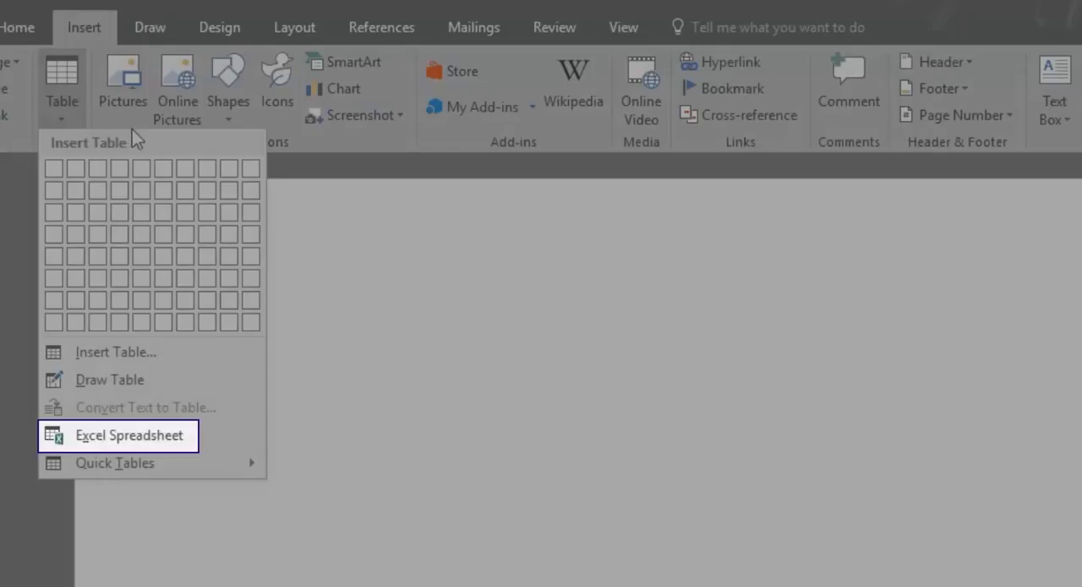
pyautogui.moveTo(212, 436)
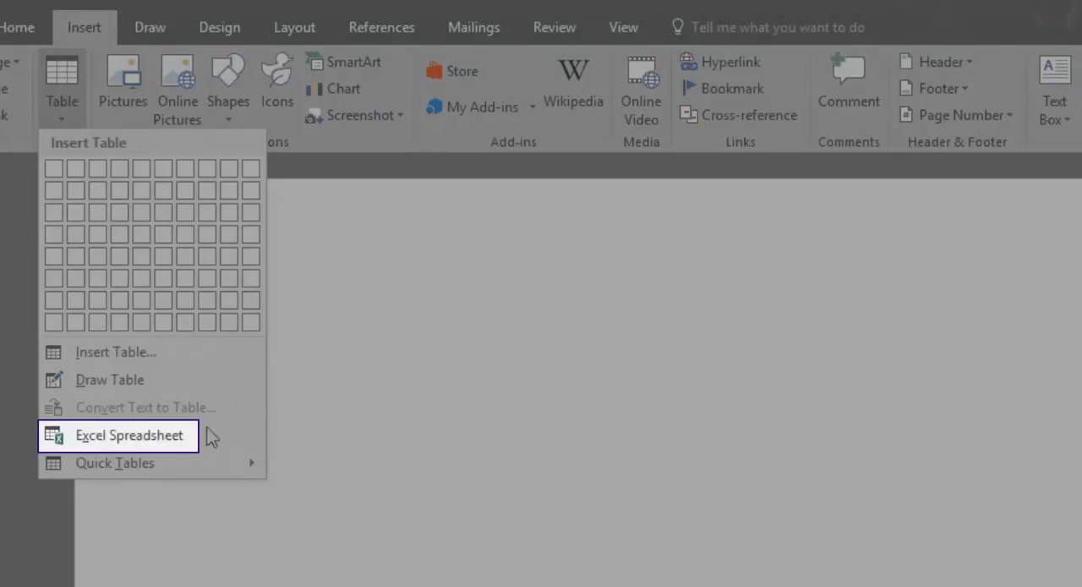
# Embed an Excel worksheet with Test 1, Test2, Test3 in its first row, then leave it.
pyautogui.click(129, 434)
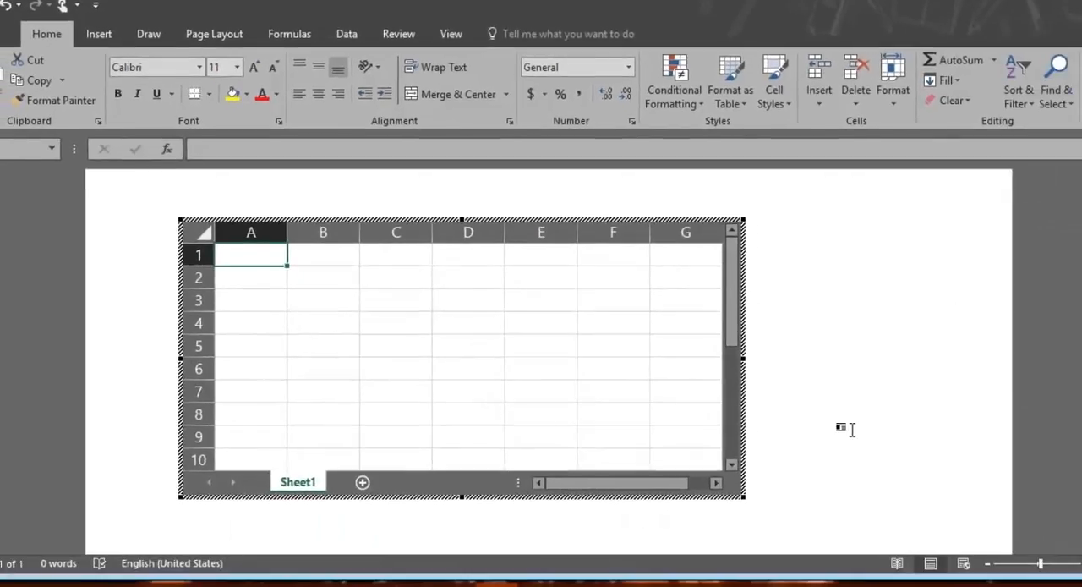
pyautogui.write('Test 1')
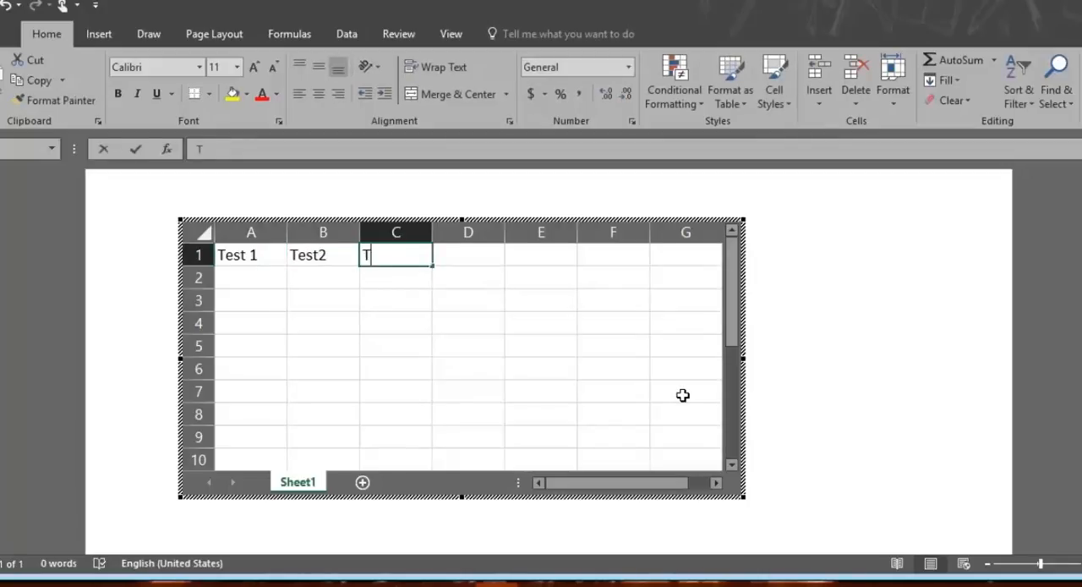
pyautogui.write('est3')
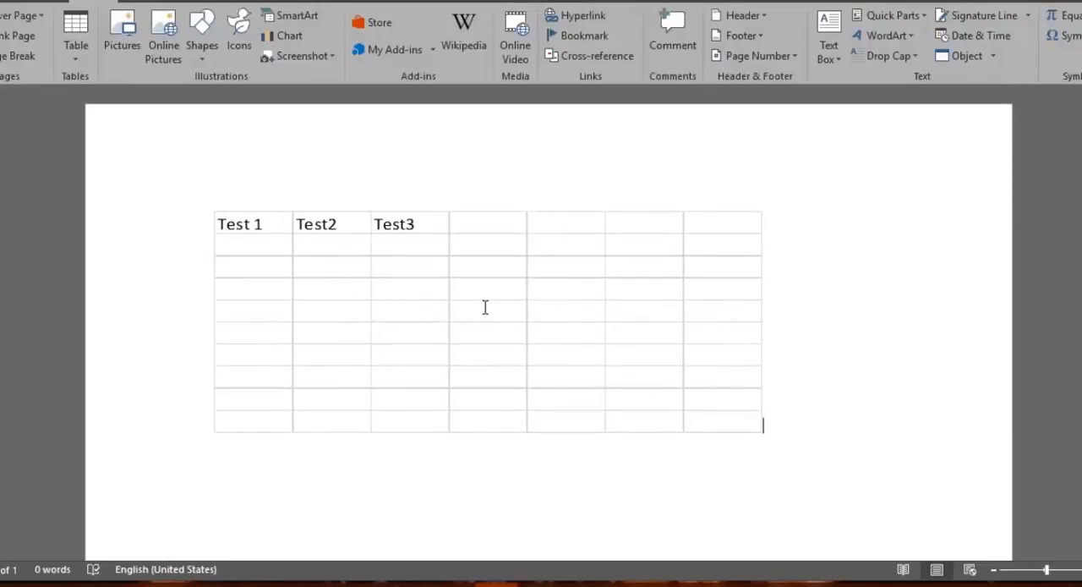
pyautogui.doubleClick(484, 308)
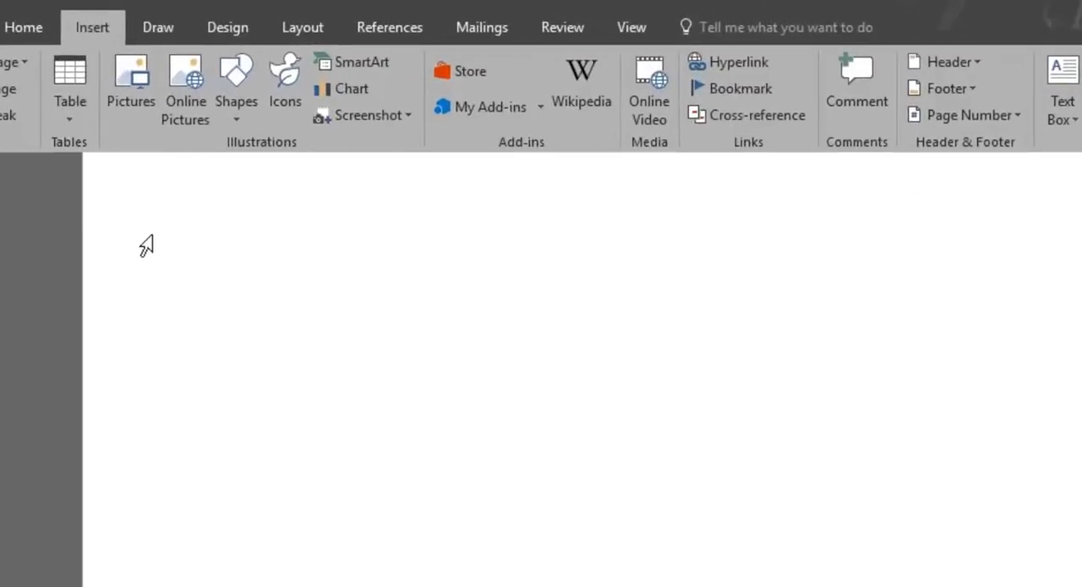
# Insert the December Calendar 1 template from the Quick Tables gallery.
pyautogui.click(69, 84)
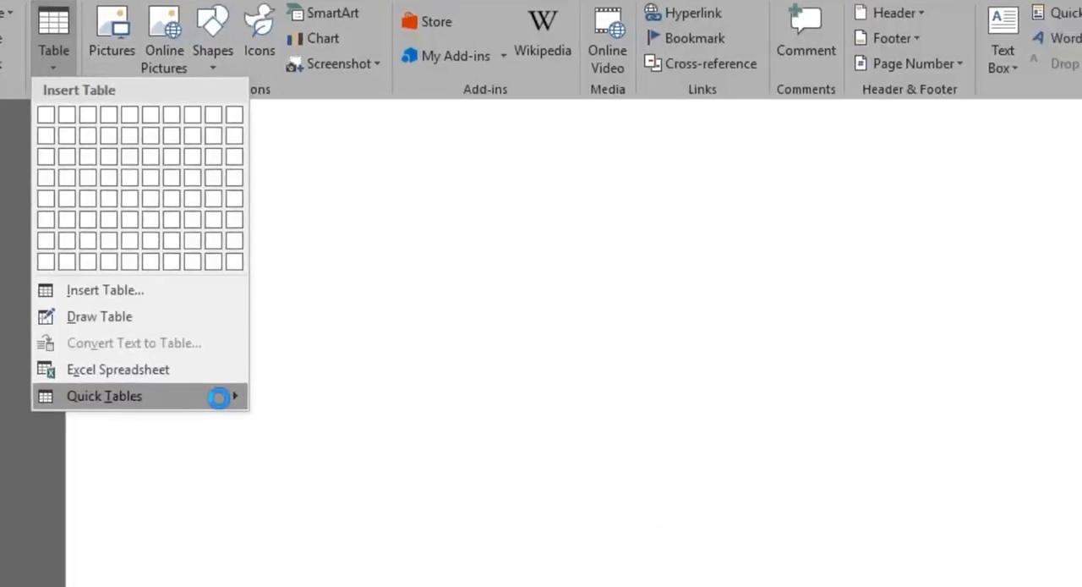
pyautogui.click(105, 396)
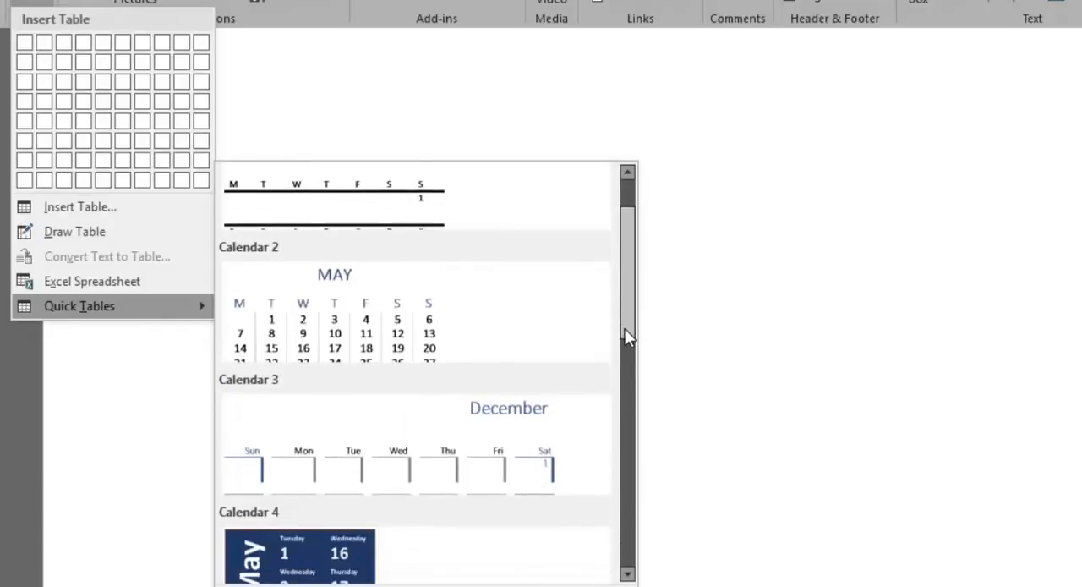
pyautogui.scroll(-3)
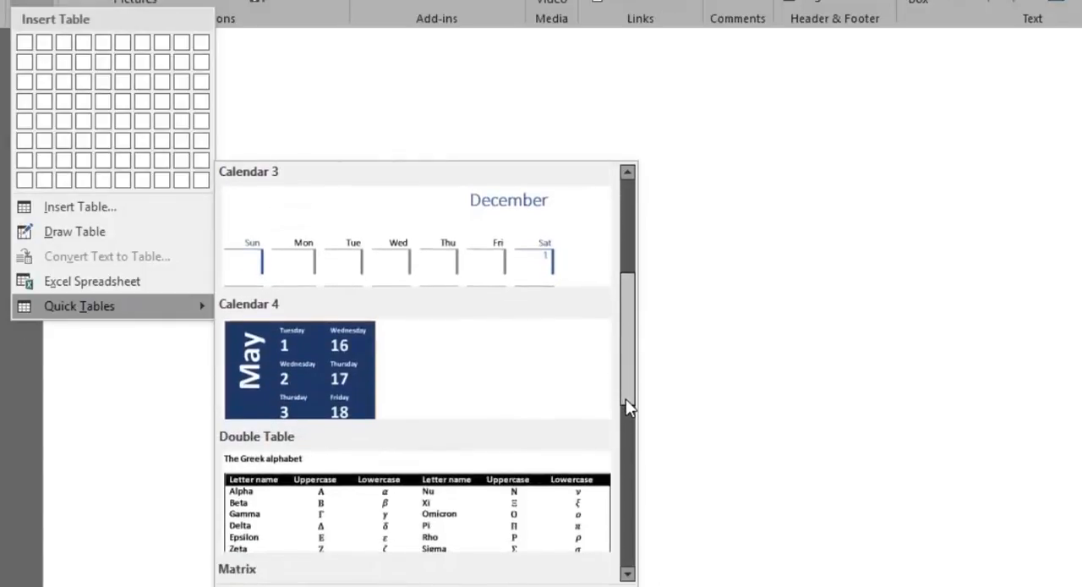
pyautogui.scroll(3)
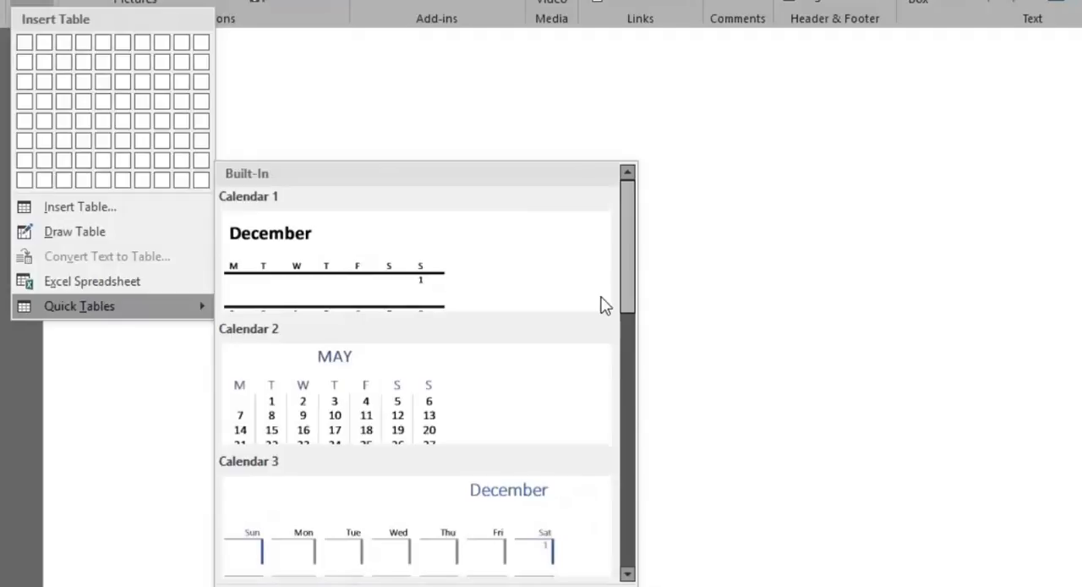
pyautogui.moveTo(446, 284)
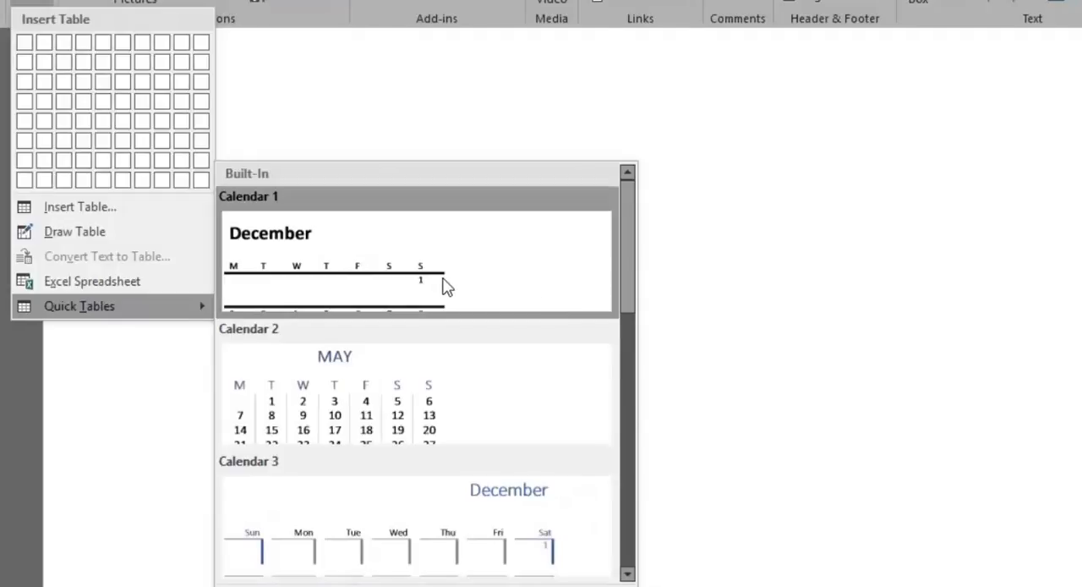
pyautogui.click(414, 254)
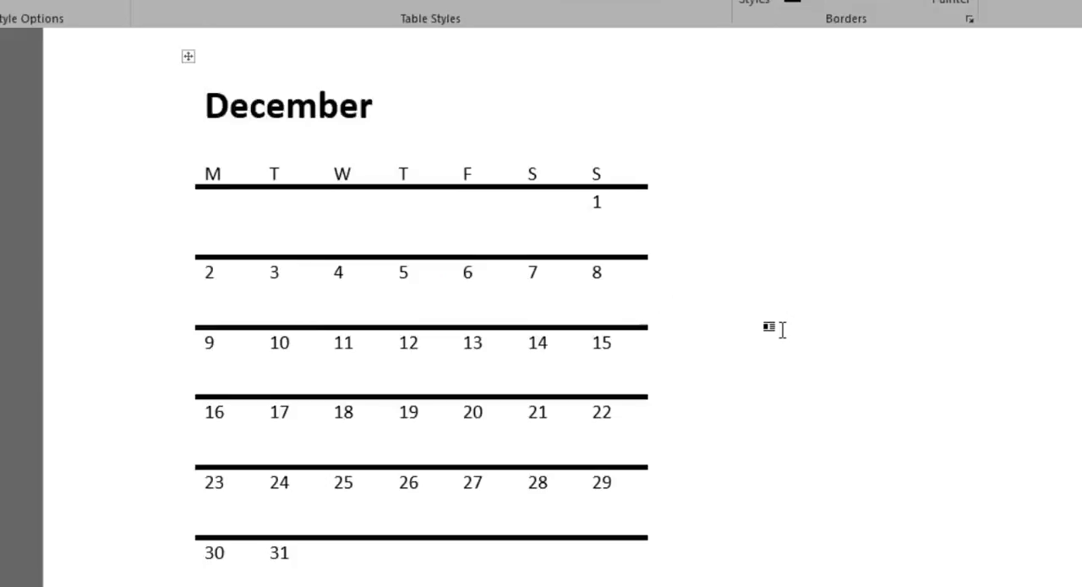
# Expand the full Table Styles gallery on the Design tab for the calendar.
pyautogui.click(206, 104)
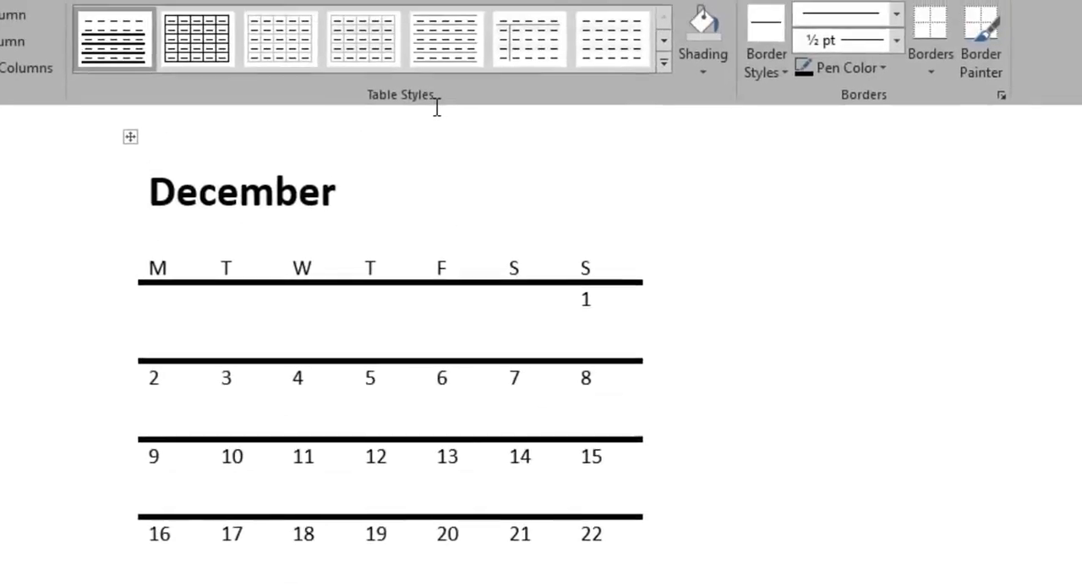
pyautogui.click(663, 41)
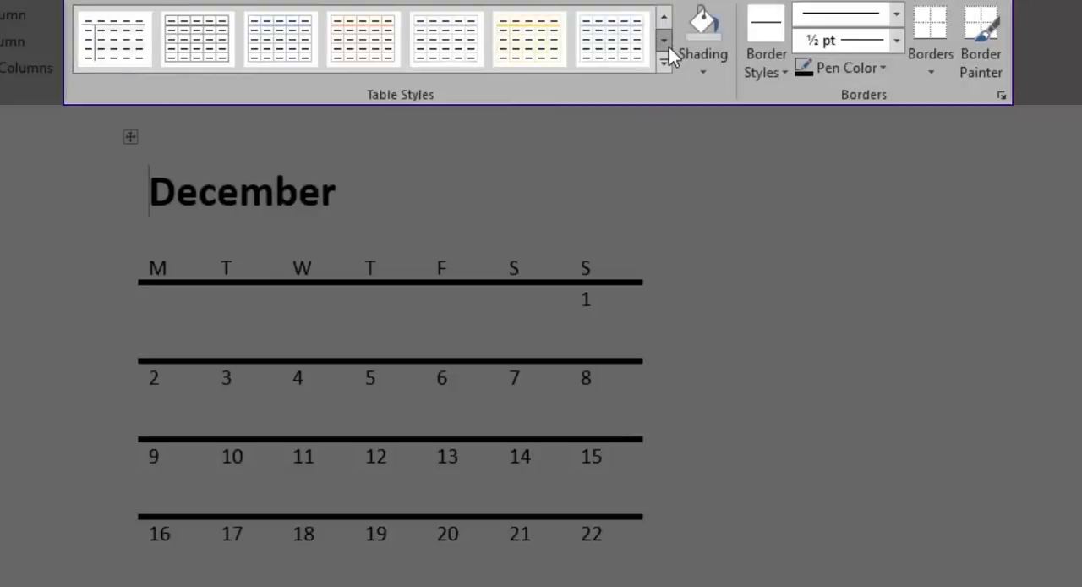